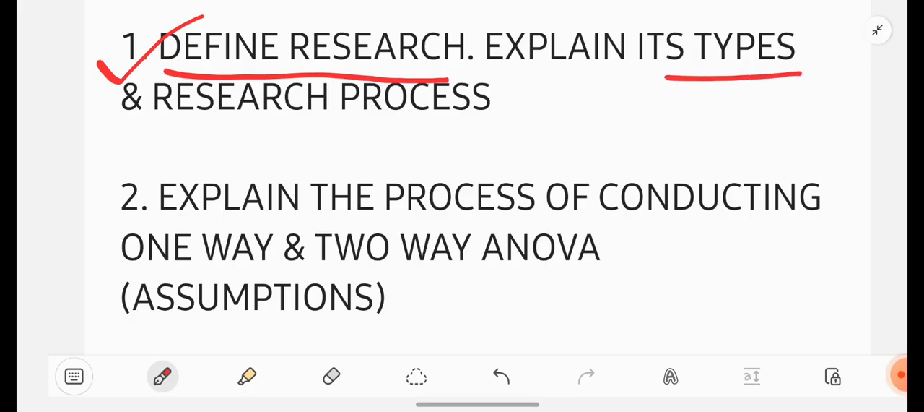
- Underline the key words of question 1 in red
left_click_drag(174, 133, 517, 129)
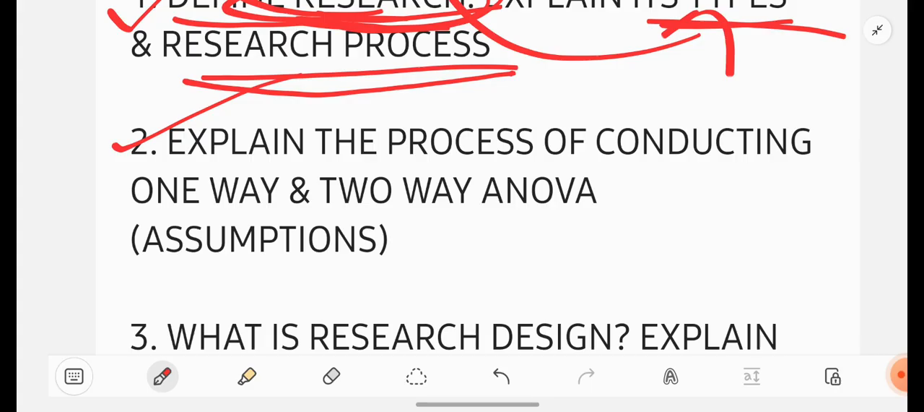
- Underline WAY ANOVA and circle ONE WAY and TWO WAY in question 2
left_click_drag(407, 215, 671, 208)
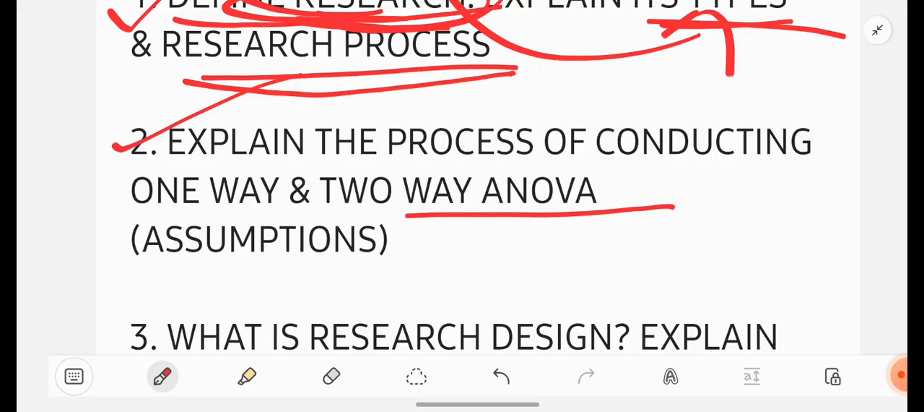
left_click_drag(133, 278, 493, 265)
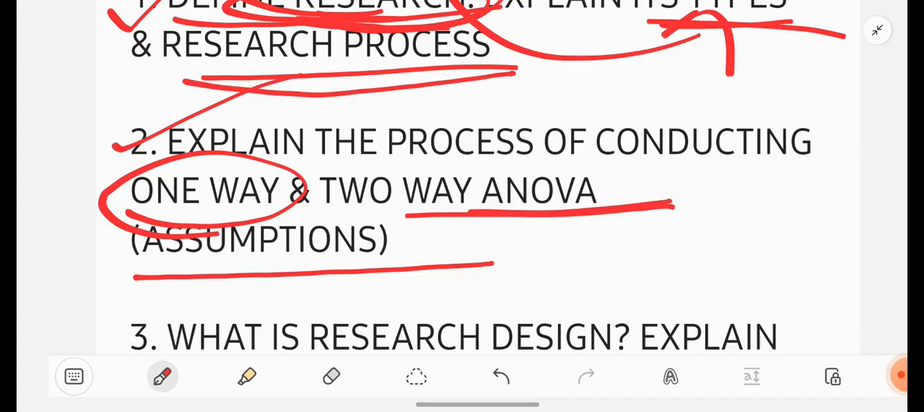
left_click_drag(433, 148, 325, 223)
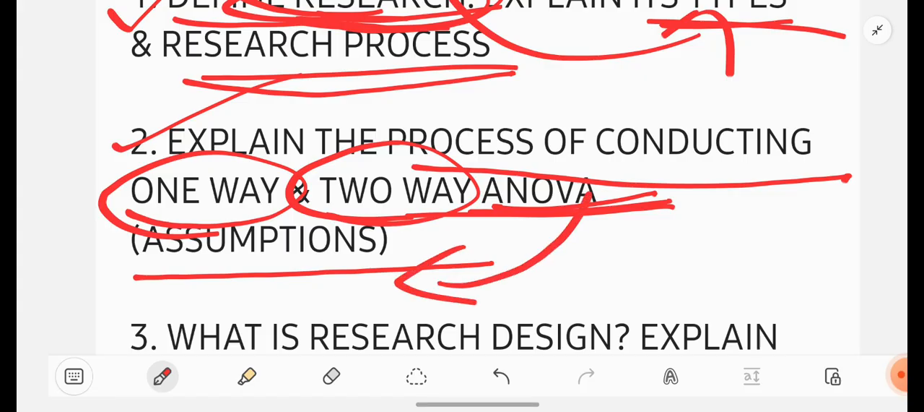
scroll("down", 3)
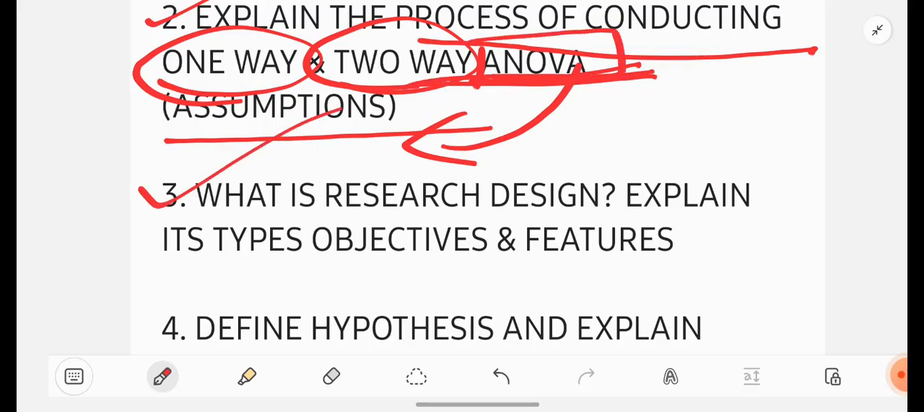
- Circle OBJECTIVES in question 3 with the red pen
left_click_drag(321, 220, 596, 216)
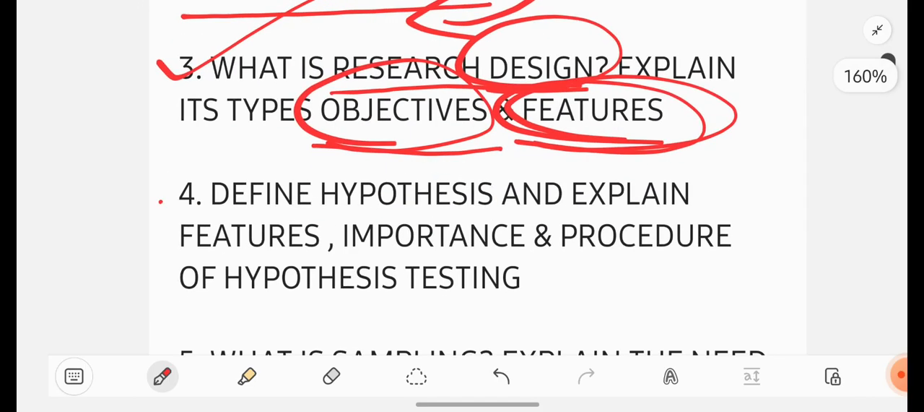
- Circle the key terms in question 4 in red
left_click_drag(159, 206, 368, 126)
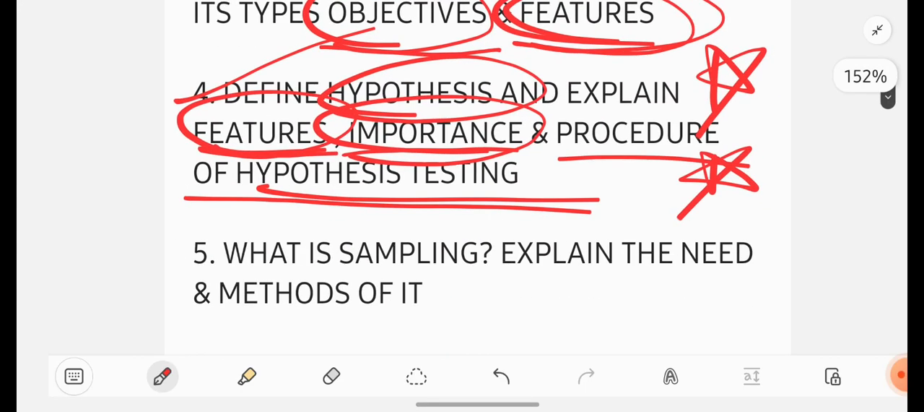
scroll("down", 3)
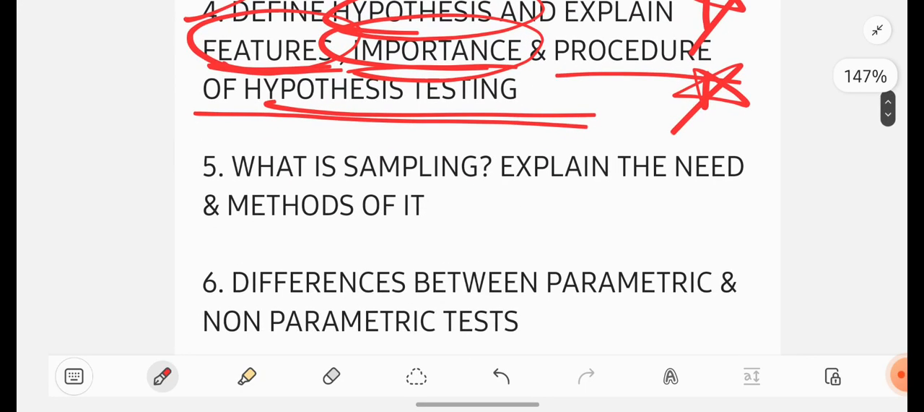
- Circle PARAMETRIC in question 6 with the red pen
left_click_drag(195, 166, 382, 108)
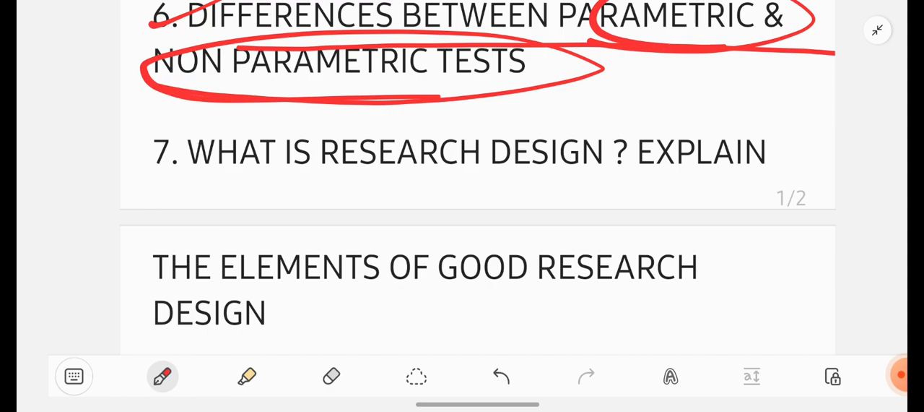
- Underline IS RESEARCH DESIGN in question 7 and GOOD RESEARCH on the second page
left_click_drag(271, 179, 733, 182)
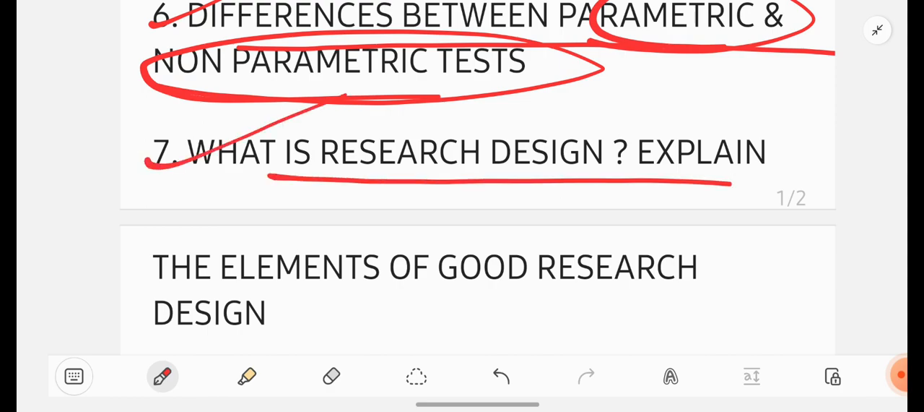
left_click_drag(473, 312, 740, 309)
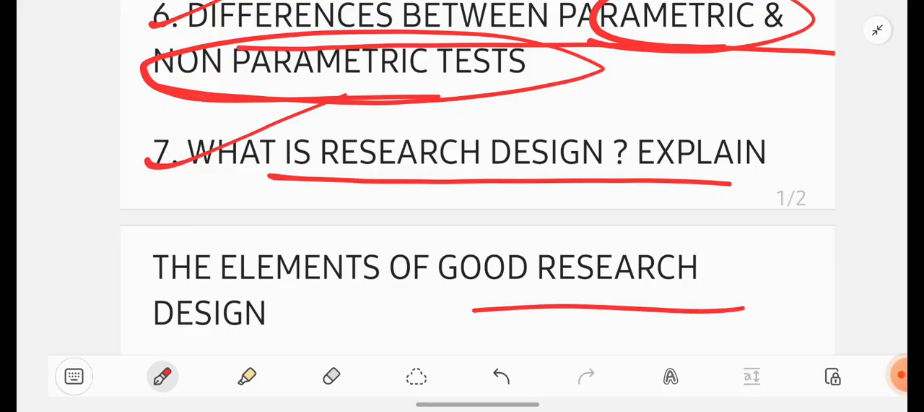